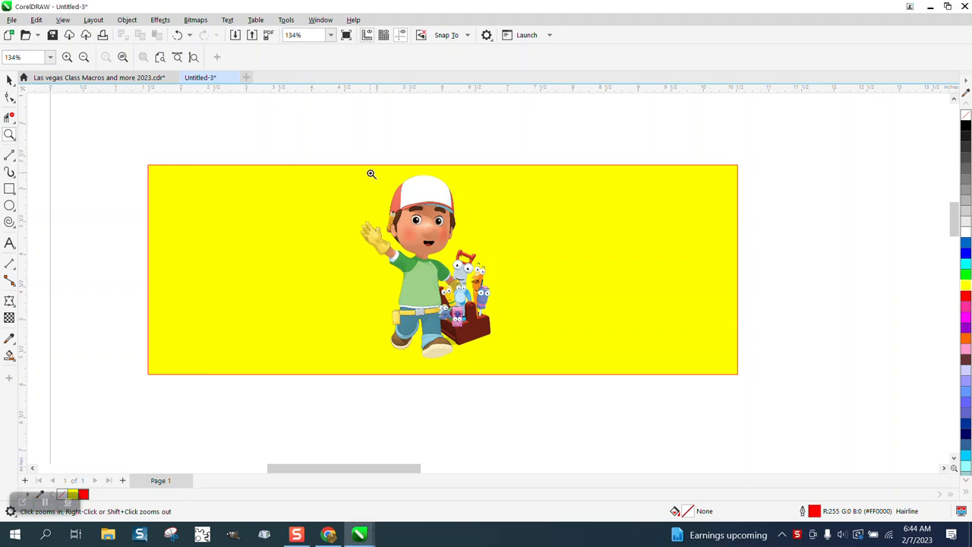
Inspect the character up close, then return to the full banner view
left_click(371, 173)
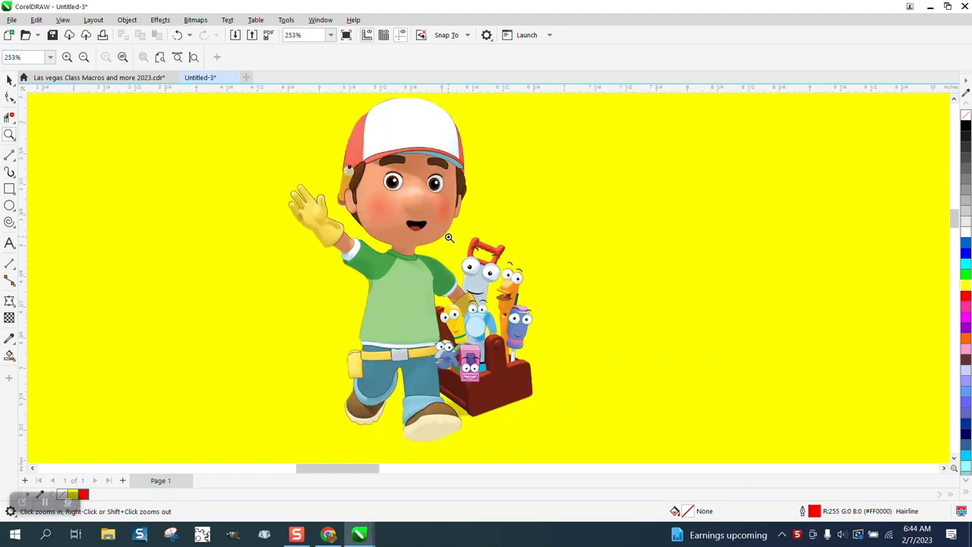
left_click(448, 237)
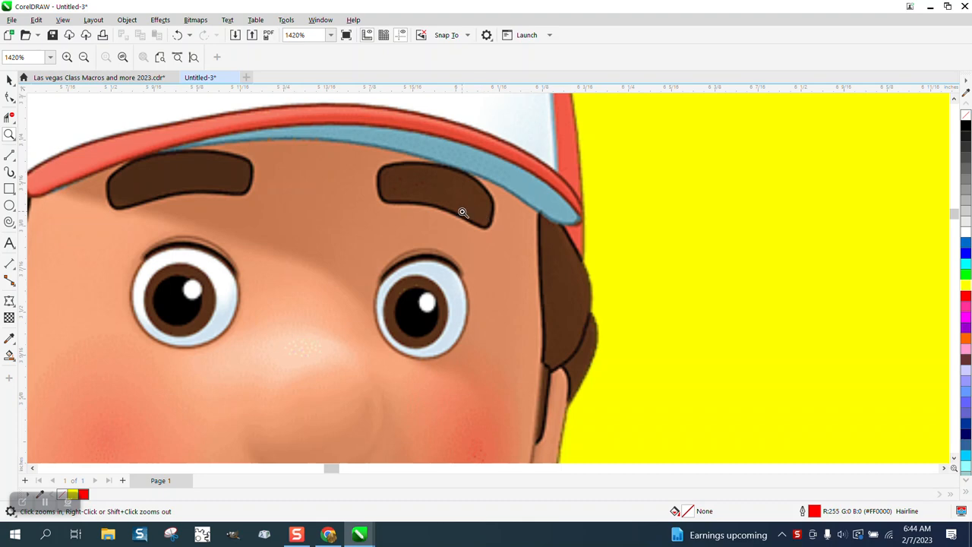
right_click(464, 213)
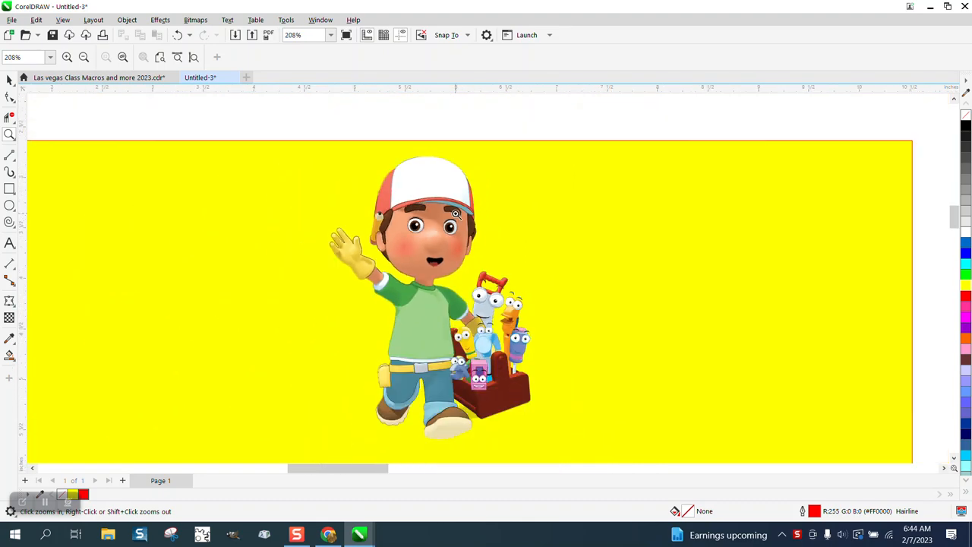
mouse_move(533, 192)
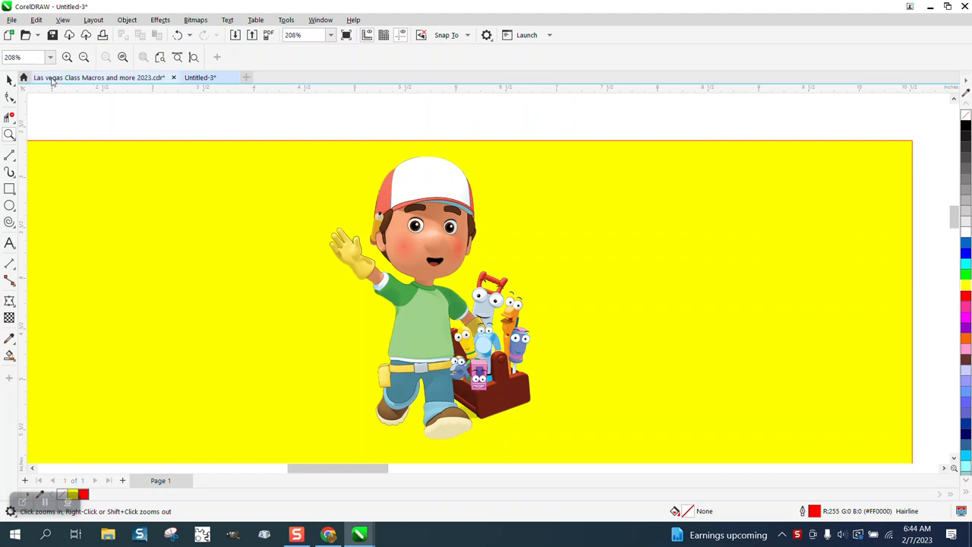
Move the handyman bitmap to the banner's left end and keep a duplicate toward the middle
left_click(425, 301)
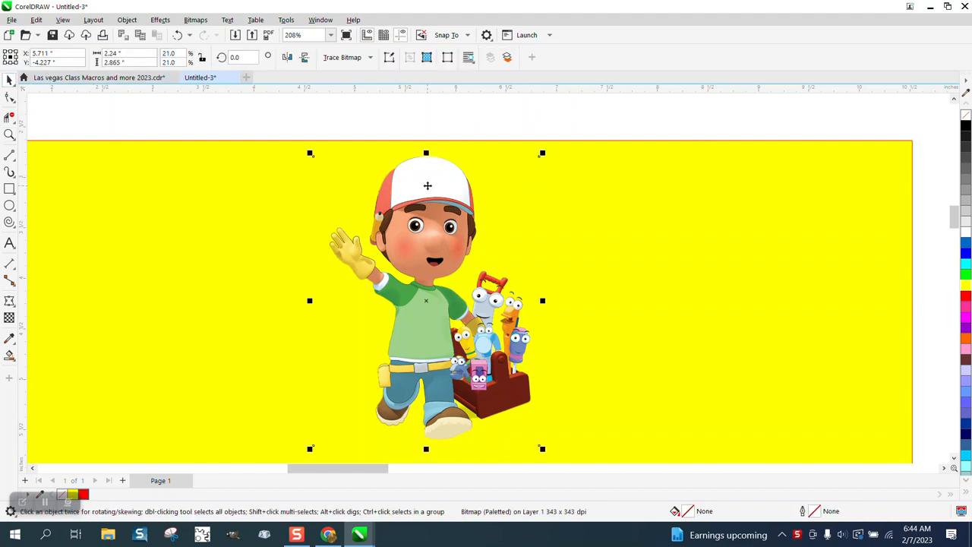
mouse_move(215, 180)
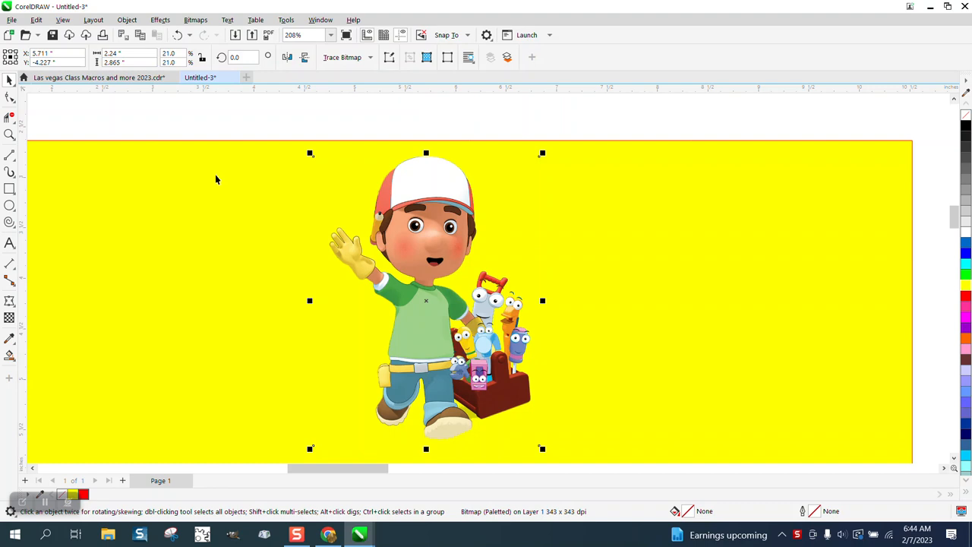
left_click_drag(425, 301, 164, 307)
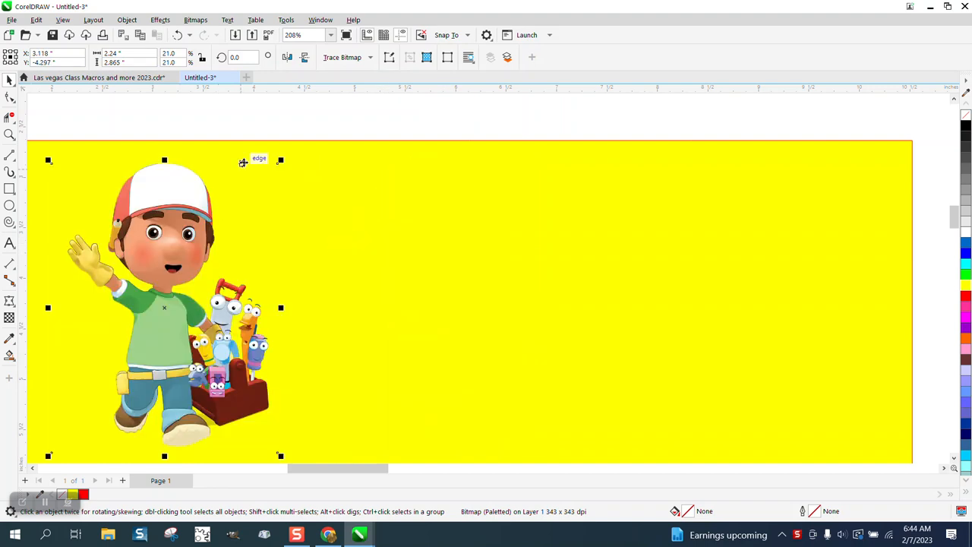
scroll("down", 3)
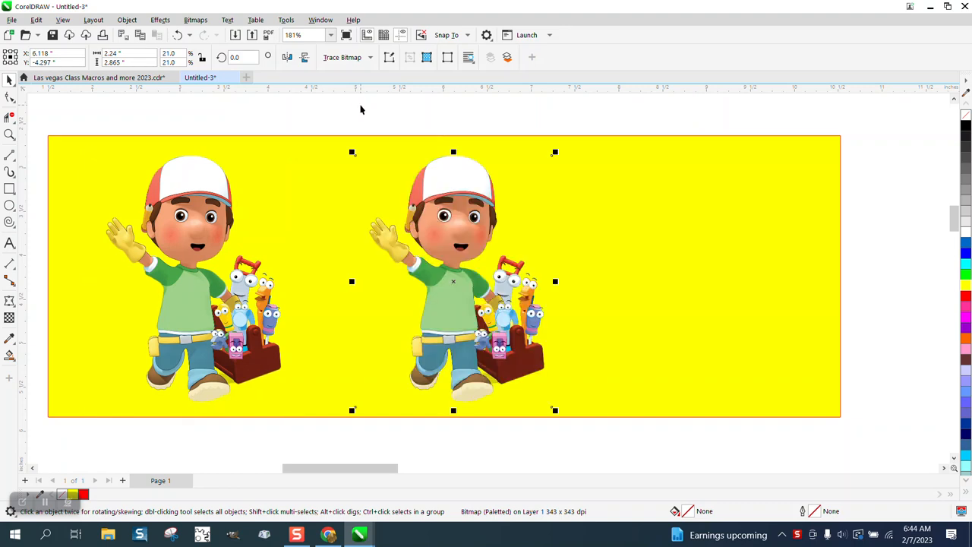
left_click(190, 281)
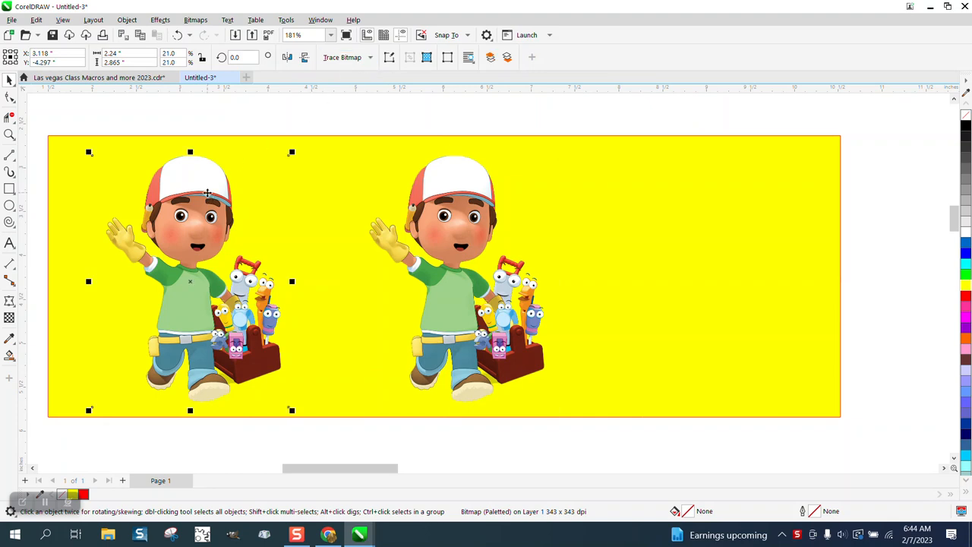
Outline-trace the character as Clipart with Detail 100 and background removed
left_click(346, 57)
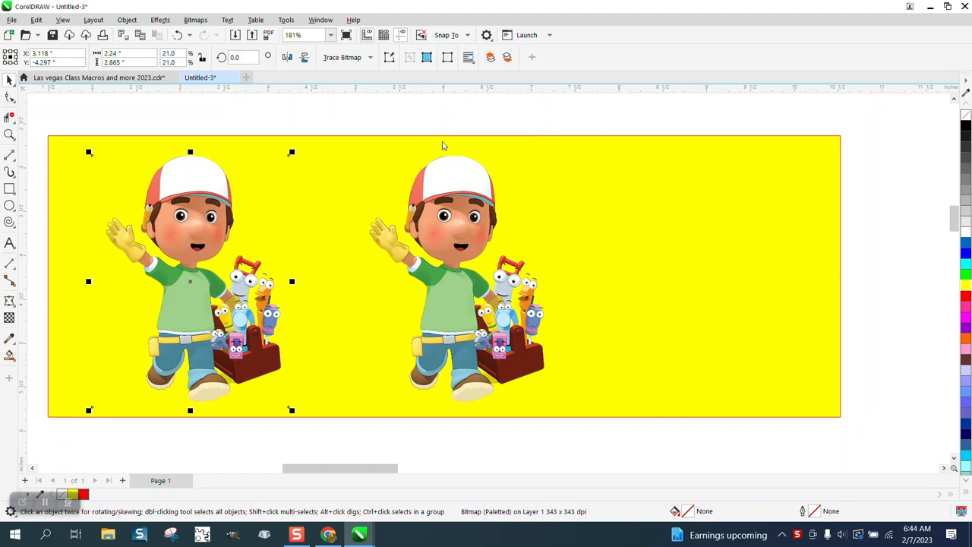
left_click(344, 57)
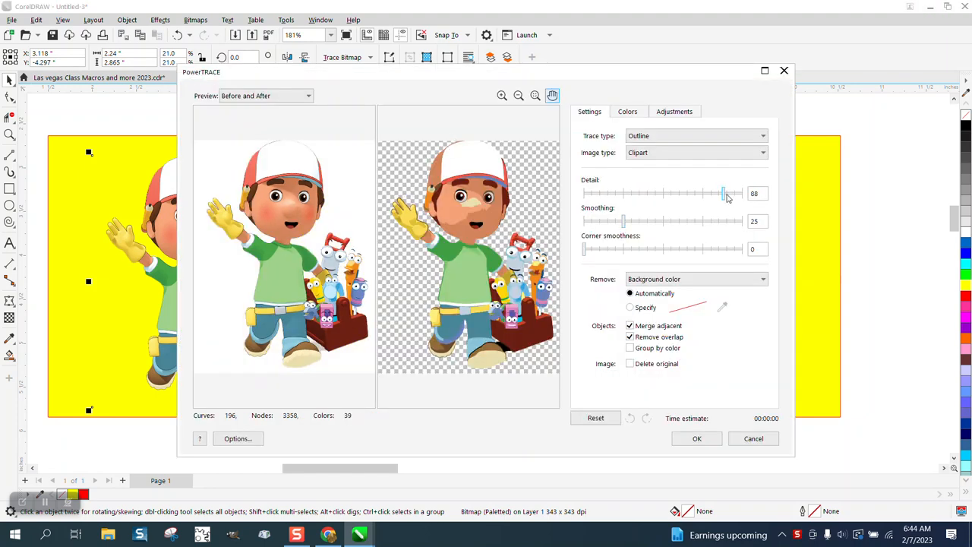
left_click_drag(722, 193, 743, 193)
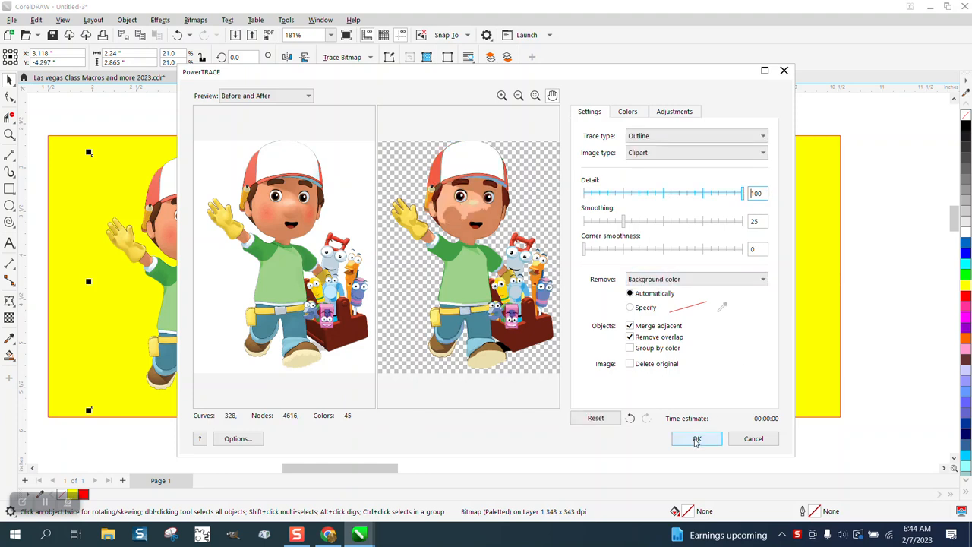
left_click(696, 438)
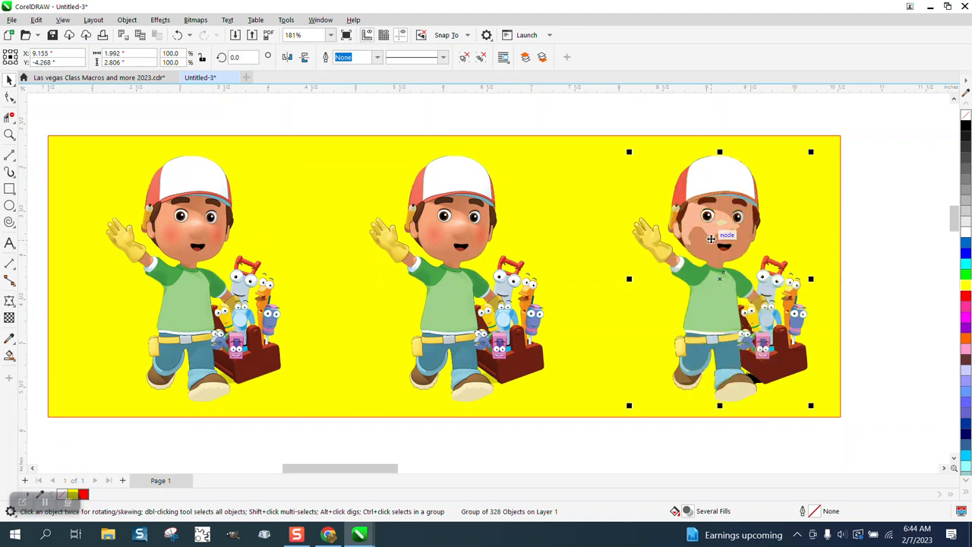
mouse_move(769, 242)
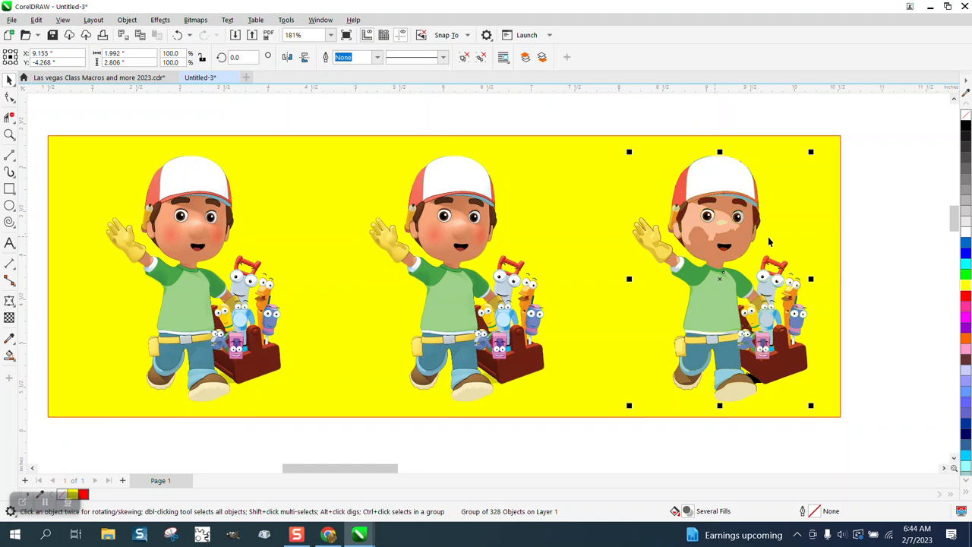
mouse_move(684, 301)
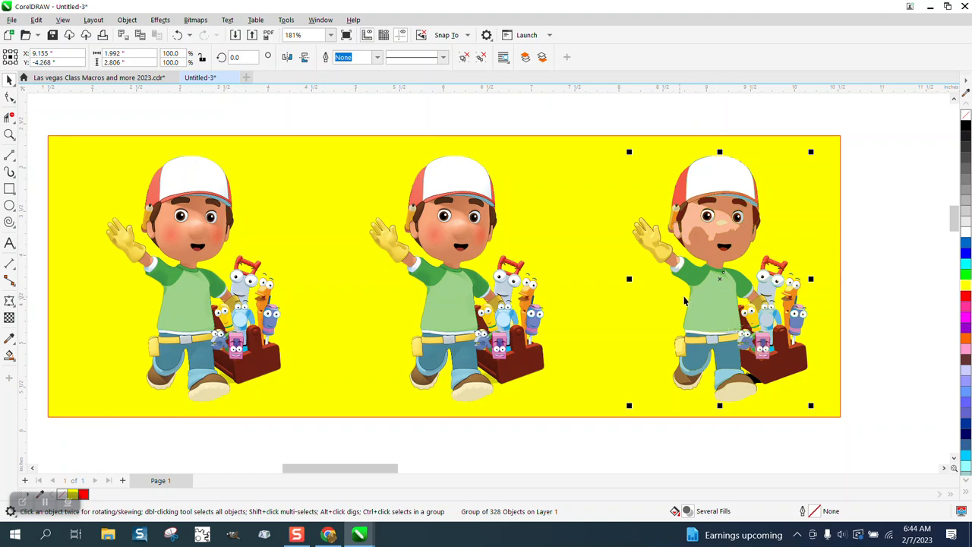
mouse_move(492, 180)
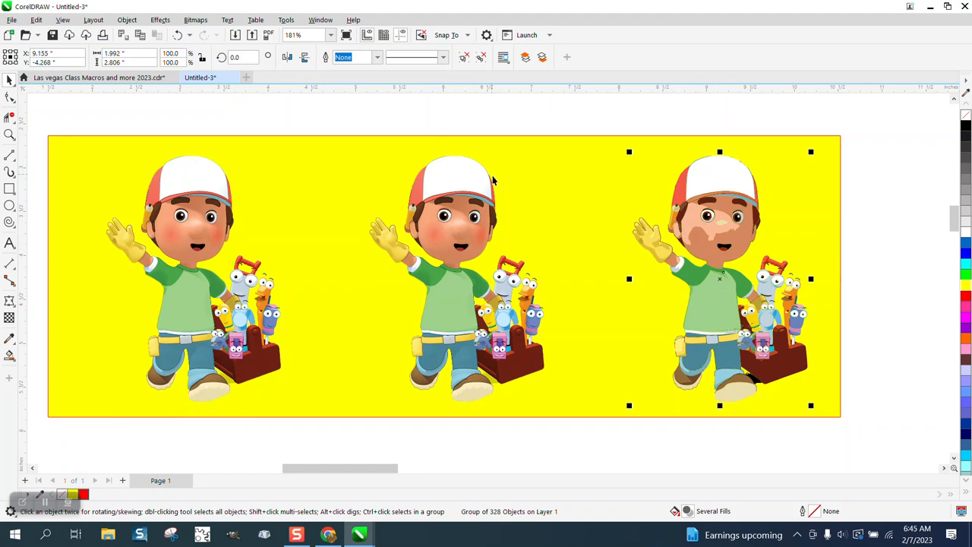
mouse_move(771, 185)
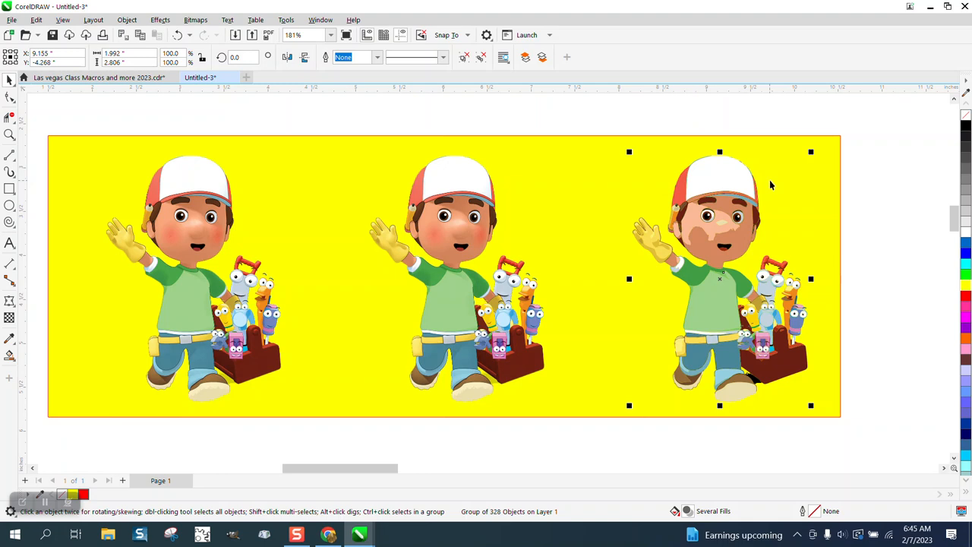
mouse_move(775, 196)
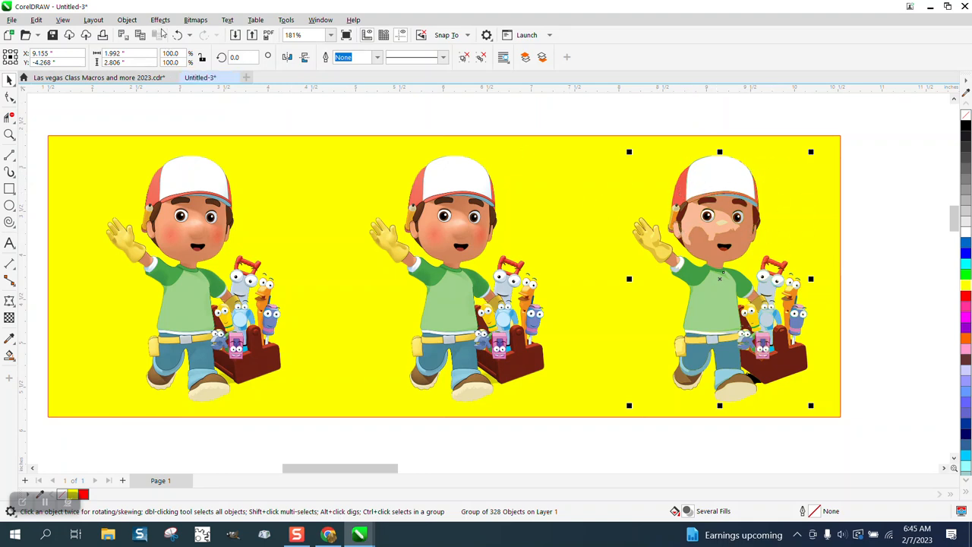
Ungroup the traced character into its separate vector objects via Object > Ungroup
left_click(127, 20)
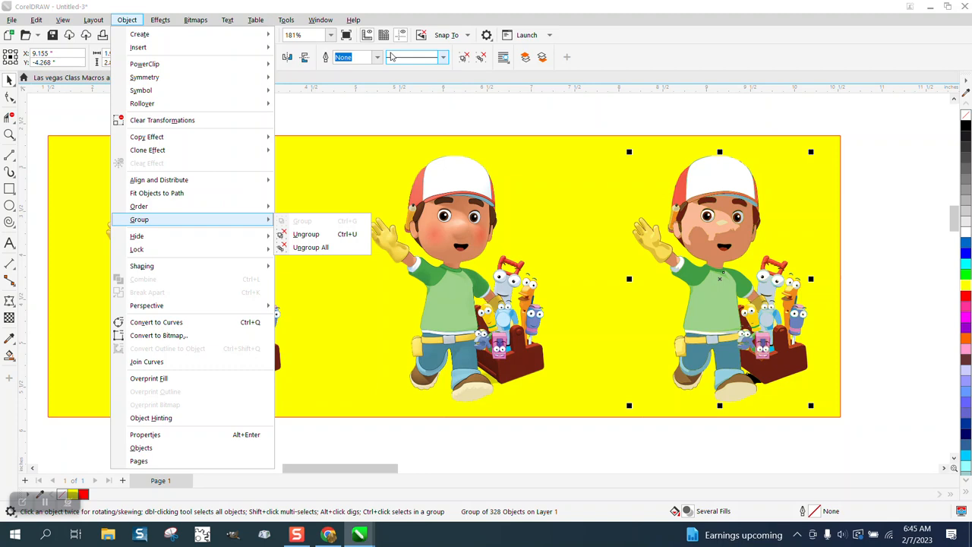
left_click(310, 246)
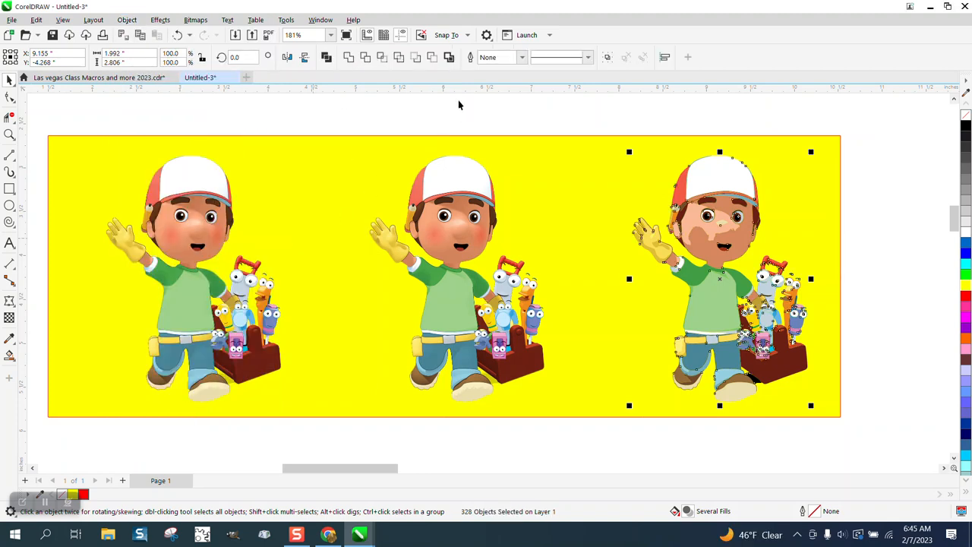
mouse_move(471, 73)
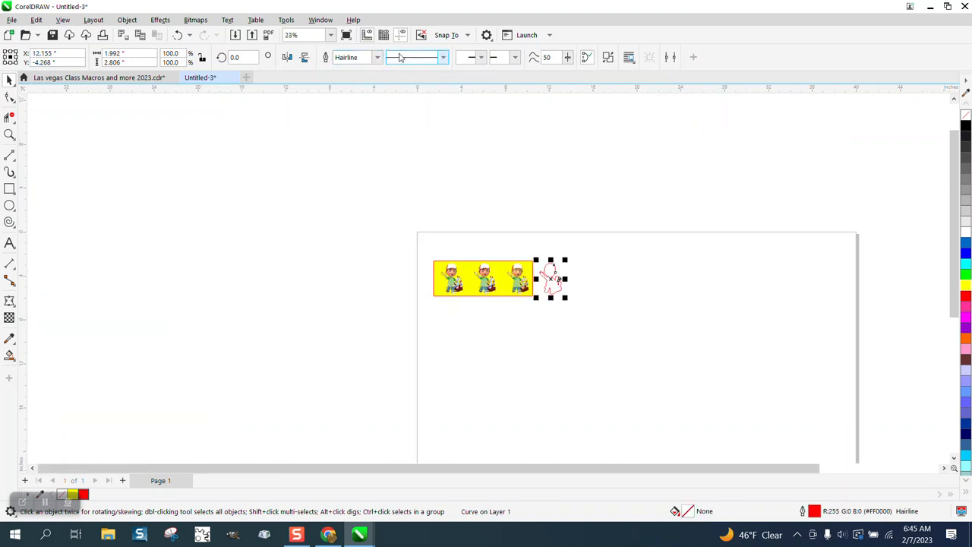
left_click(9, 134)
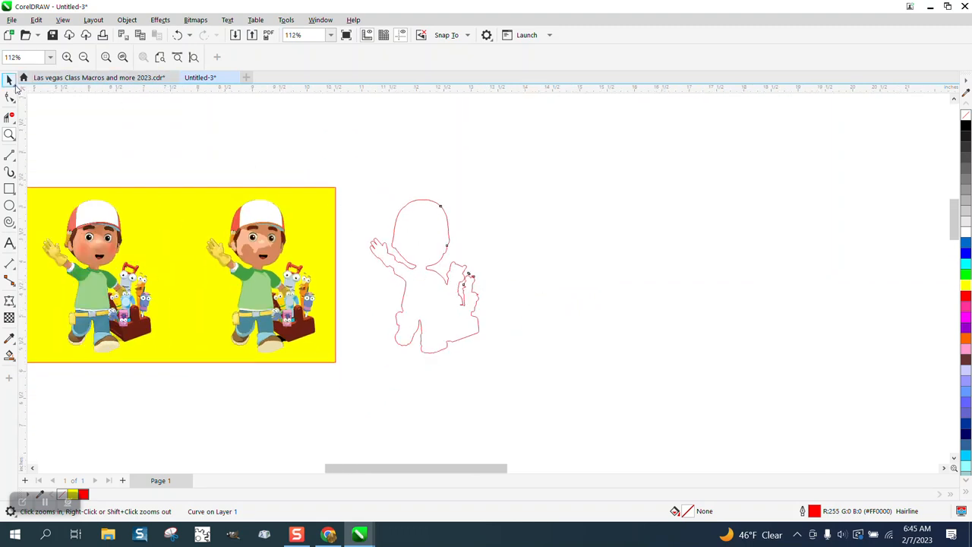
left_click(9, 98)
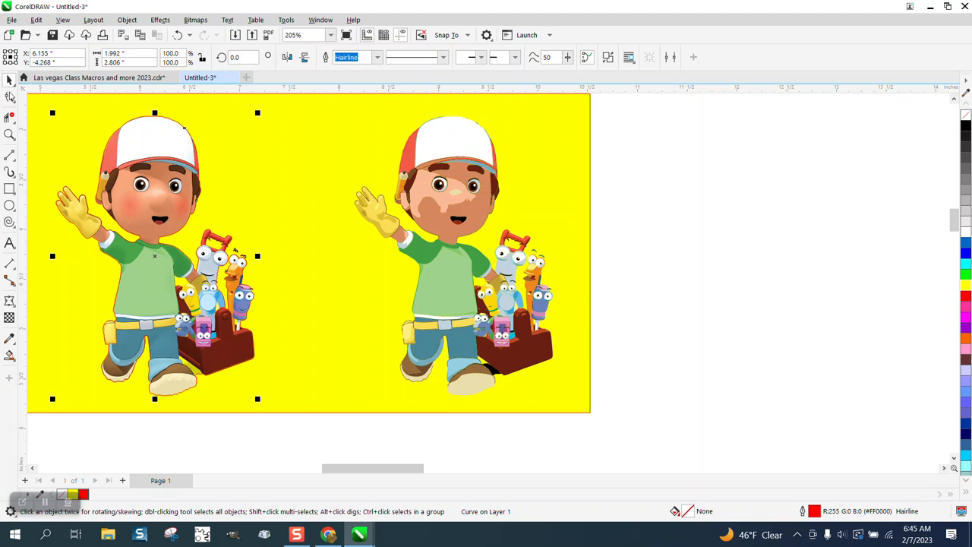
left_click(342, 220)
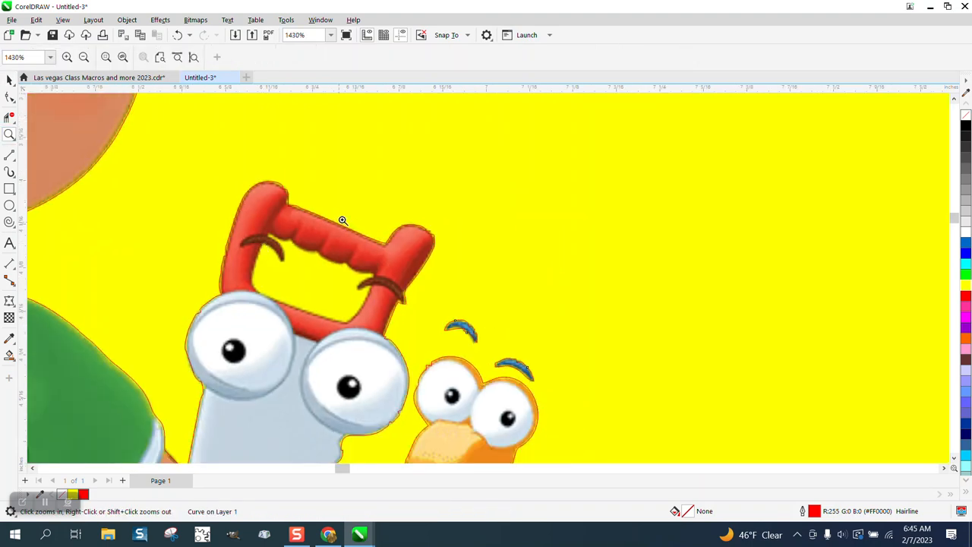
left_click(342, 221)
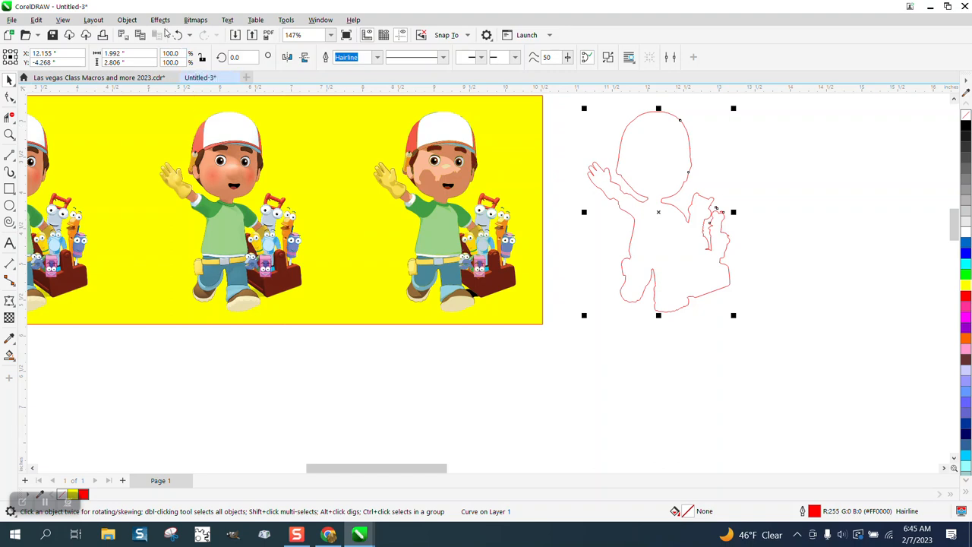
Apply a one-step outside contour at 0.02" offset around the red character outline
left_click(160, 20)
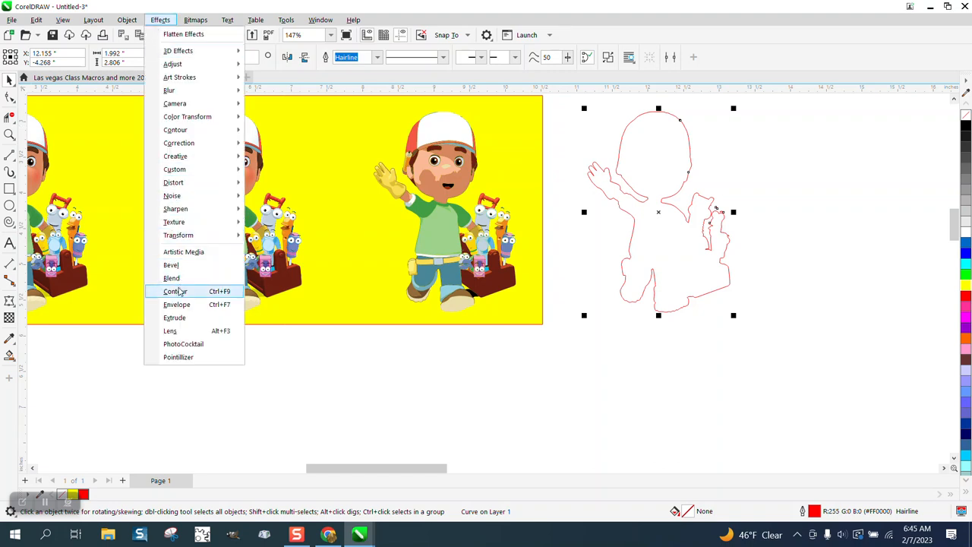
left_click(175, 292)
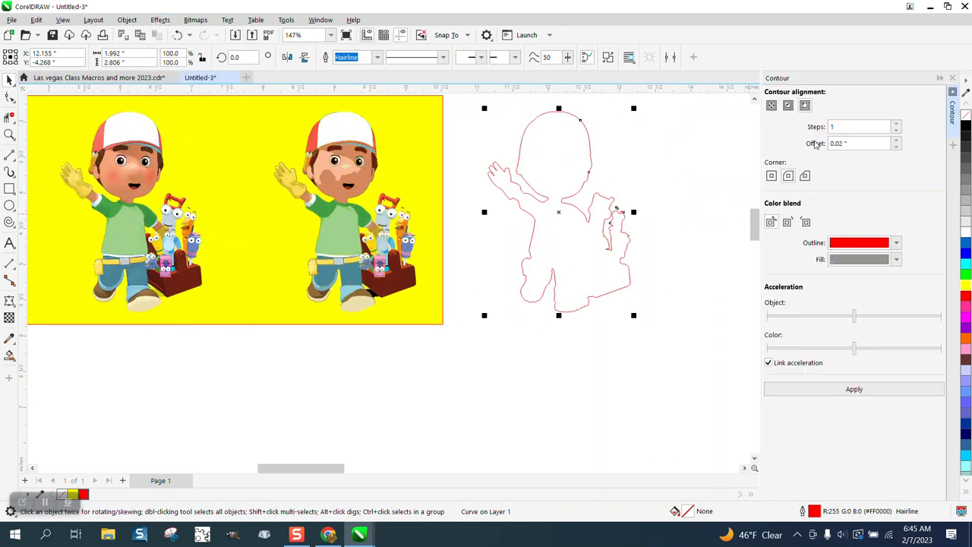
left_click(805, 105)
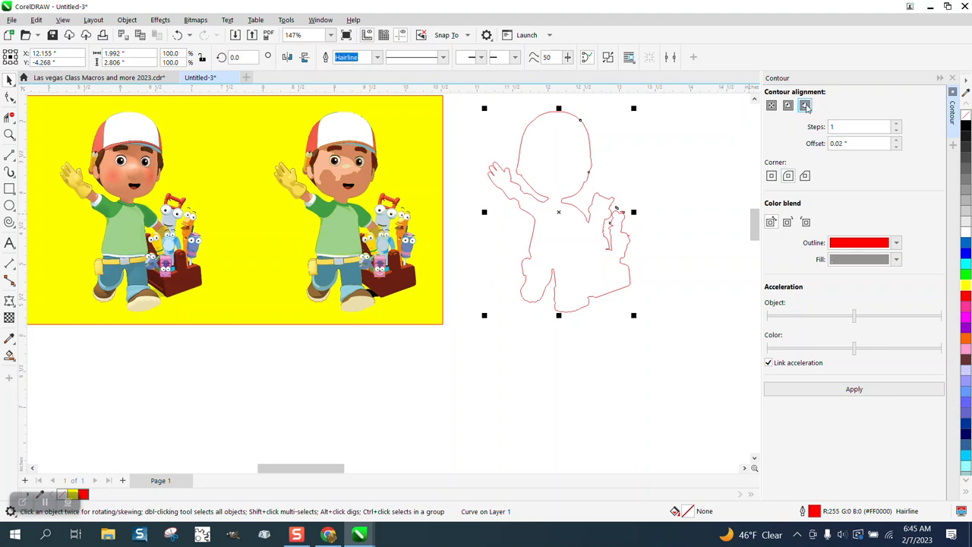
left_click(788, 176)
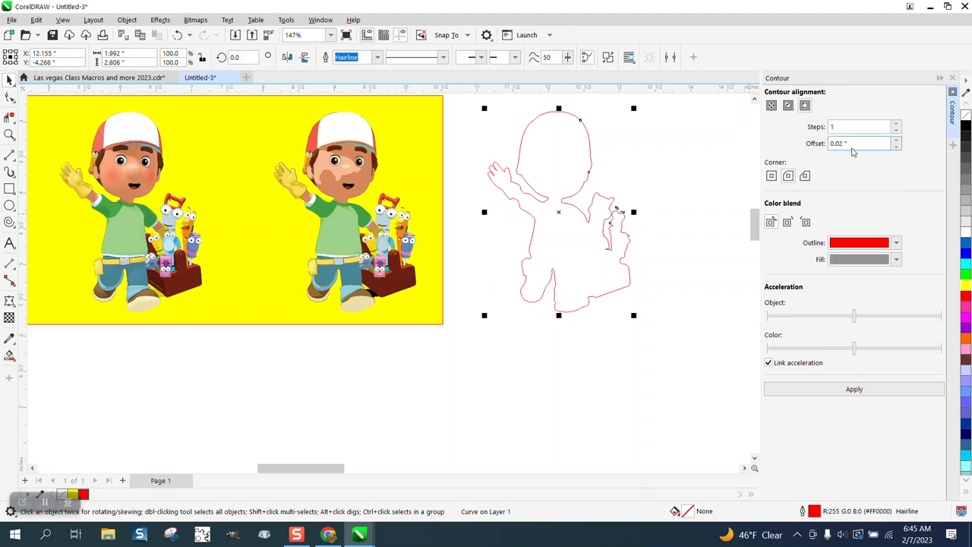
left_click(854, 389)
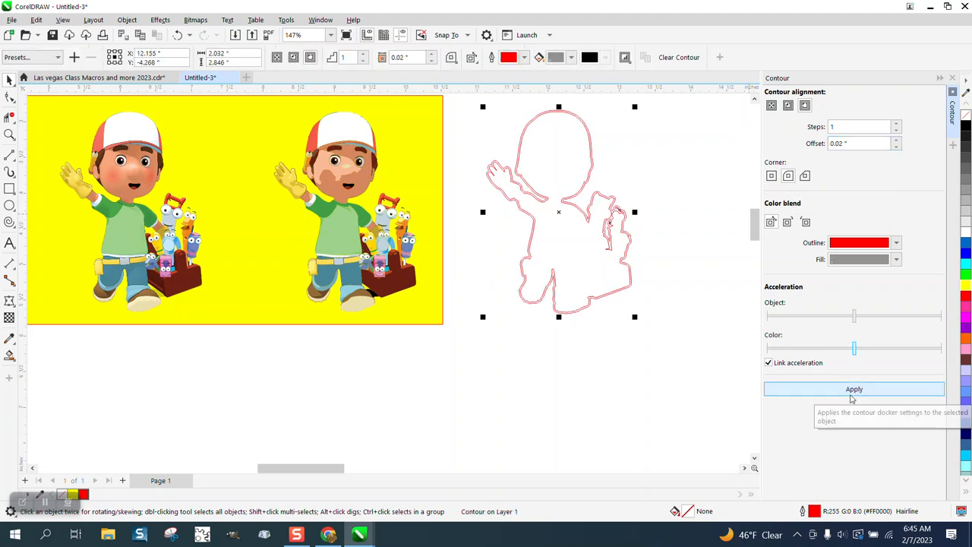
mouse_move(230, 103)
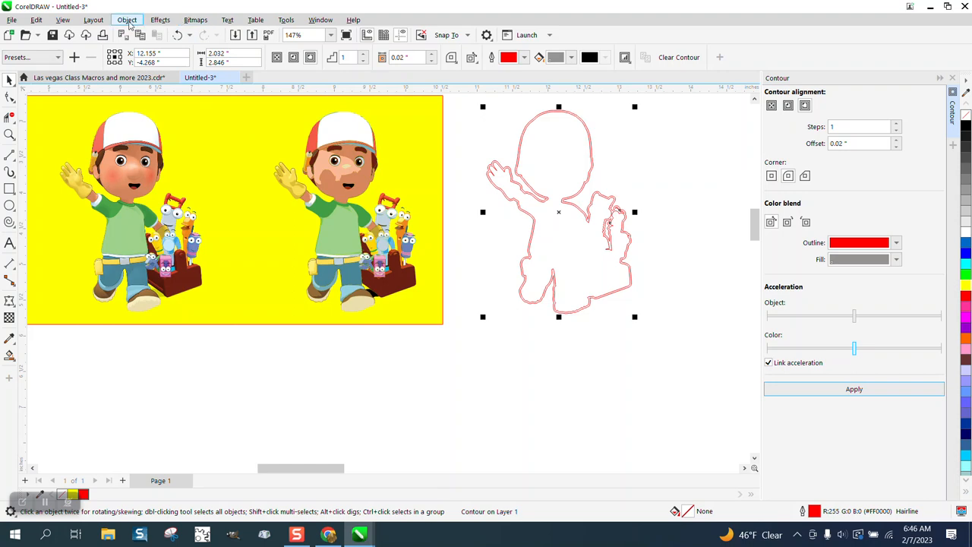
Break the contour apart into its own curve and zoom in on the left character's border
left_click(128, 18)
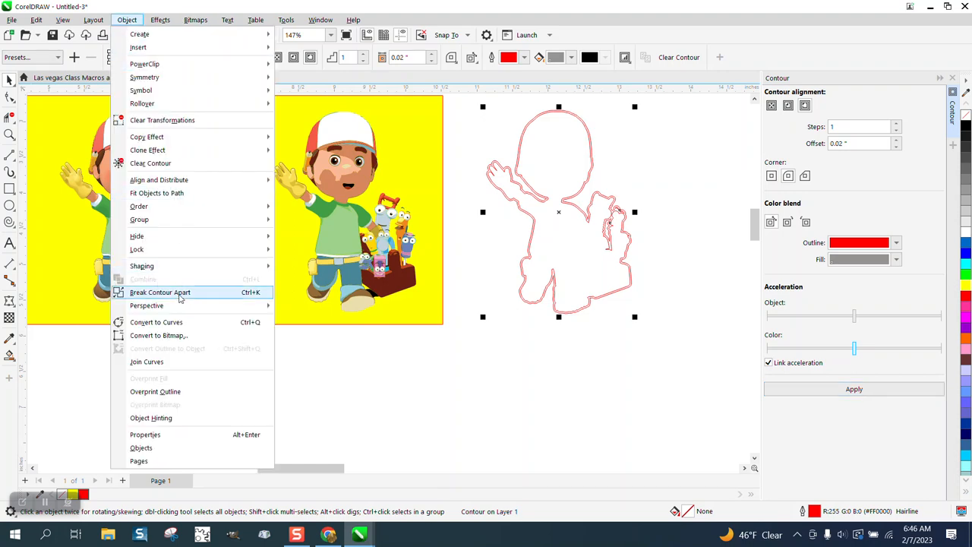
left_click(161, 292)
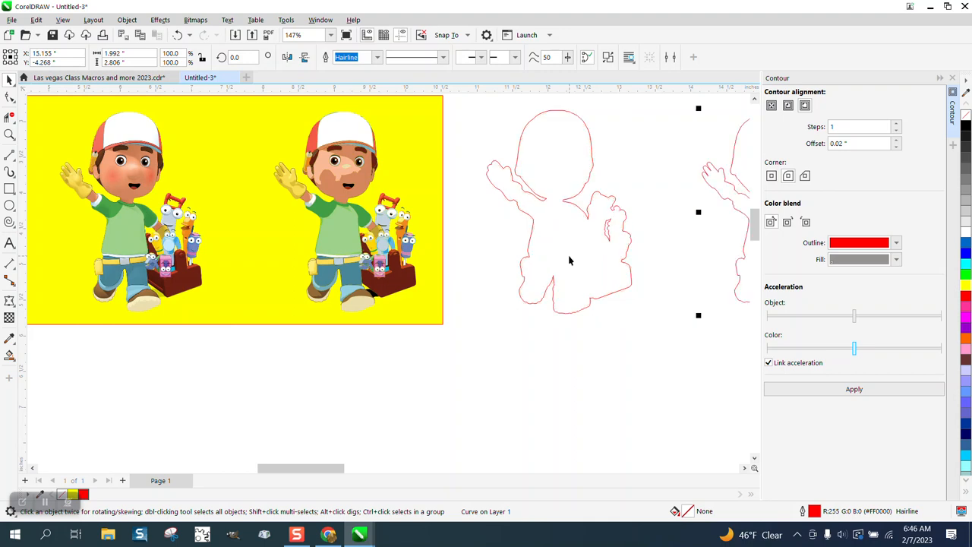
mouse_move(604, 234)
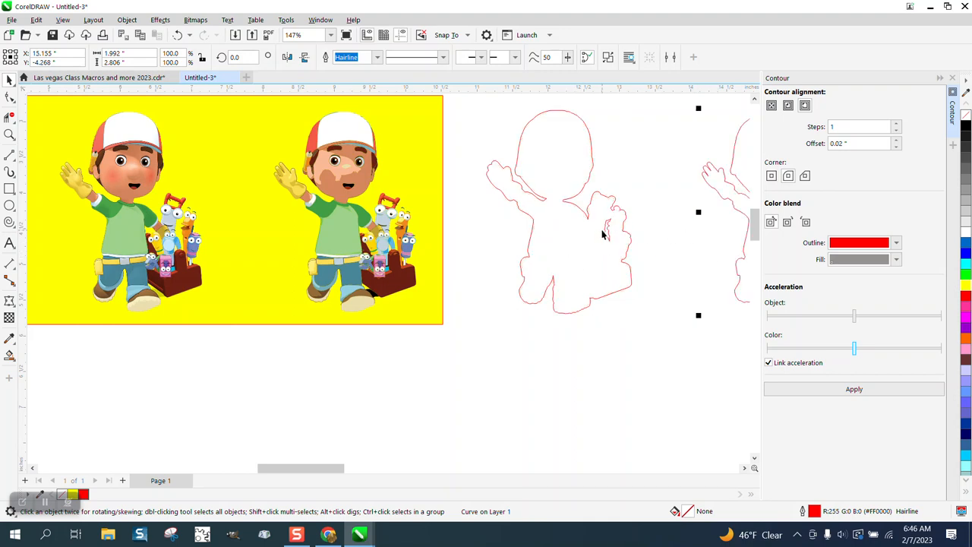
left_click(129, 212)
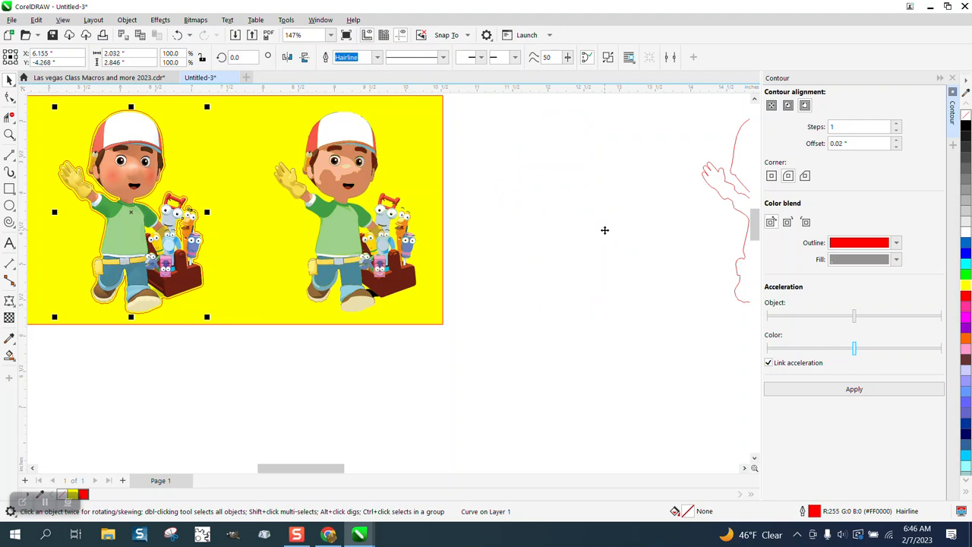
left_click(9, 135)
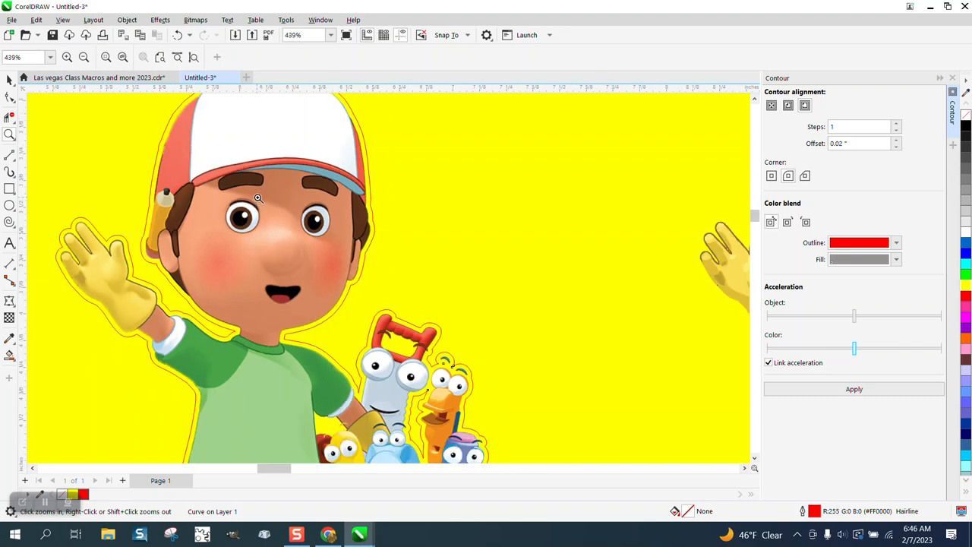
left_click(85, 58)
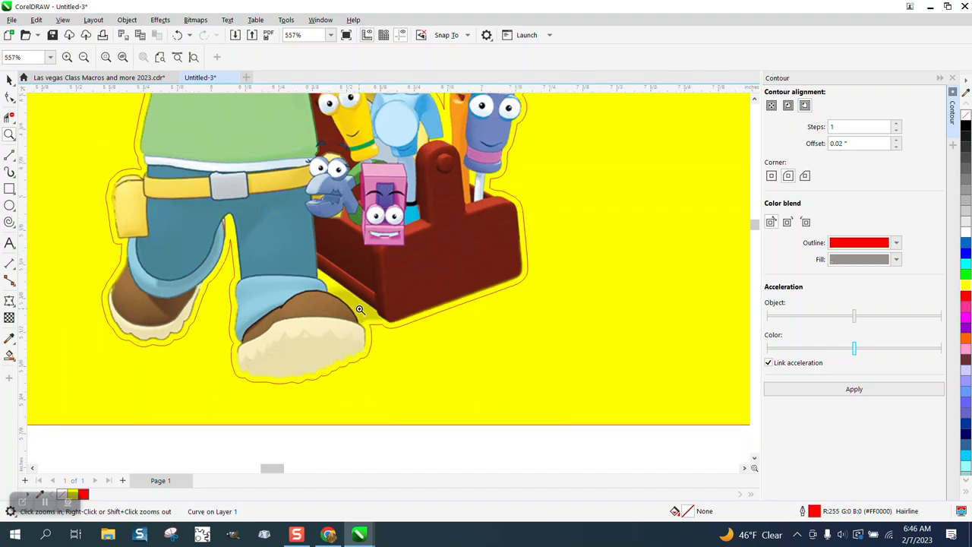
left_click(360, 310)
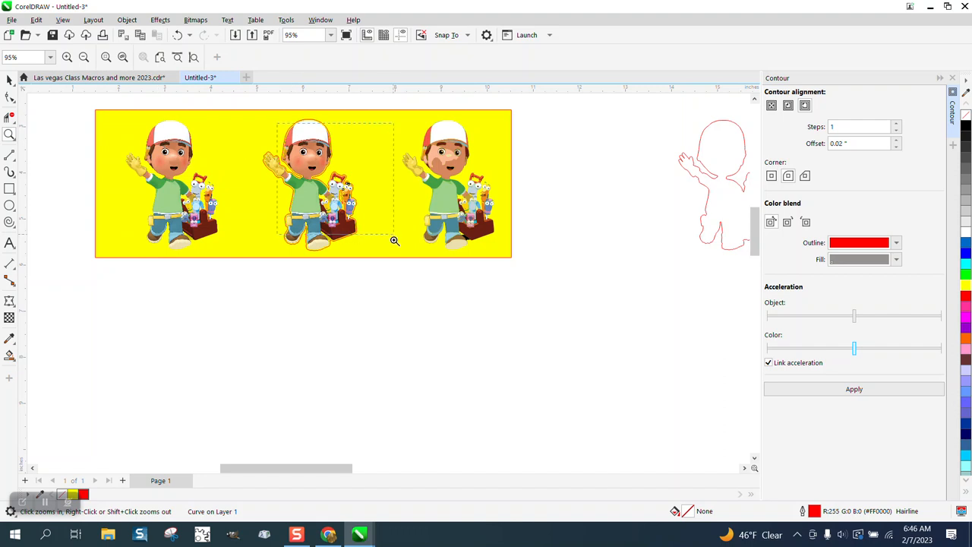
left_click(395, 240)
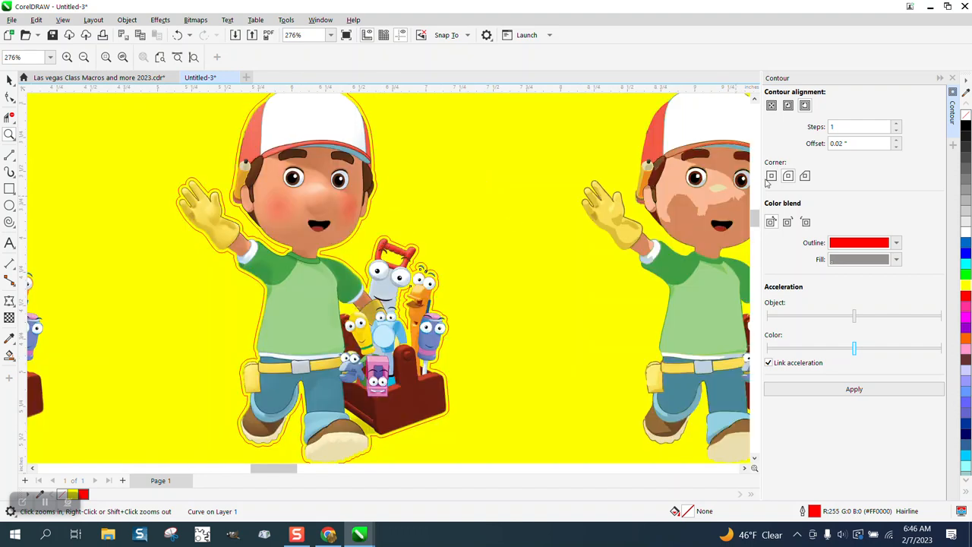
mouse_move(581, 189)
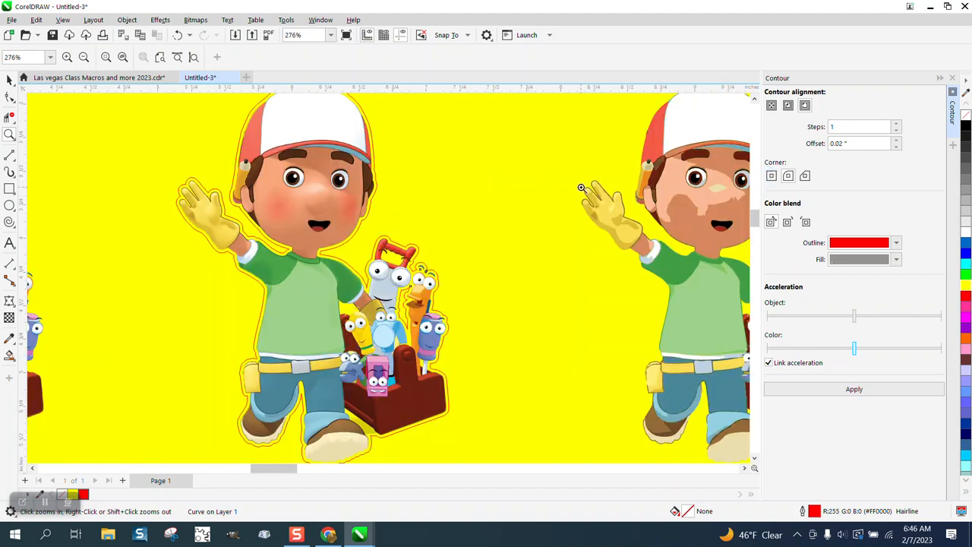